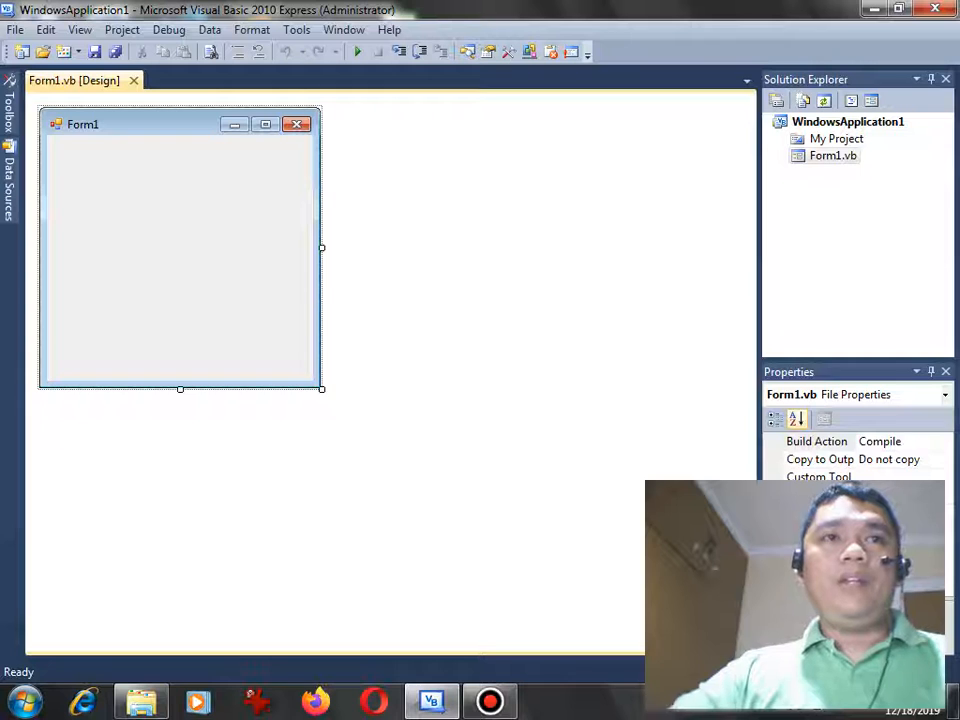
# Set the form's Text property to the 'Display Odd Numbers From 1...' caption.
pyautogui.rightClick(180, 250)
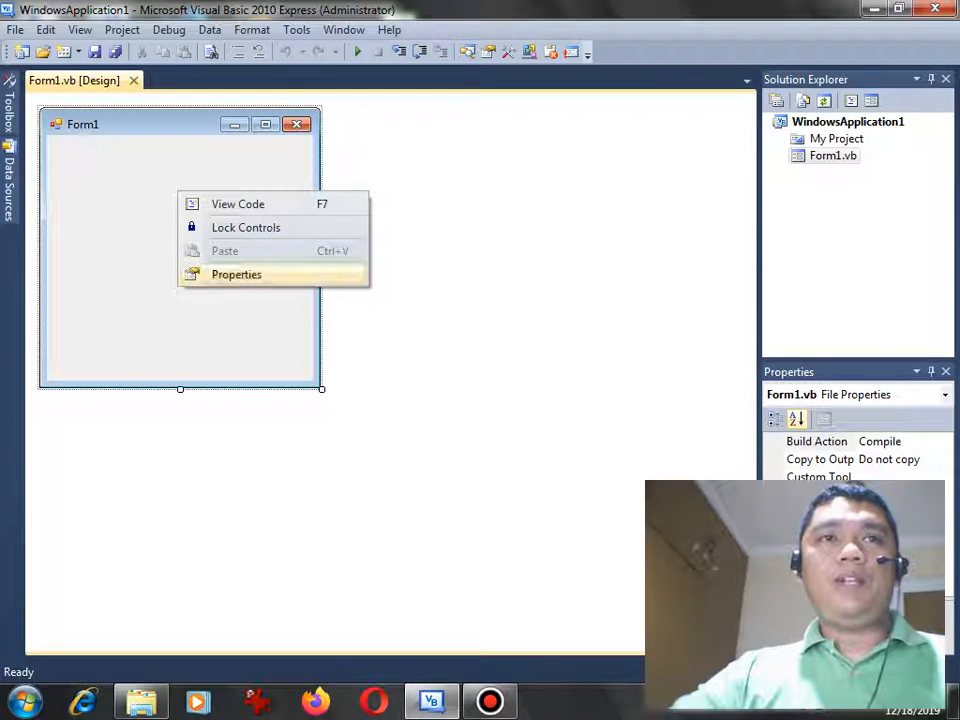
pyautogui.click(236, 274)
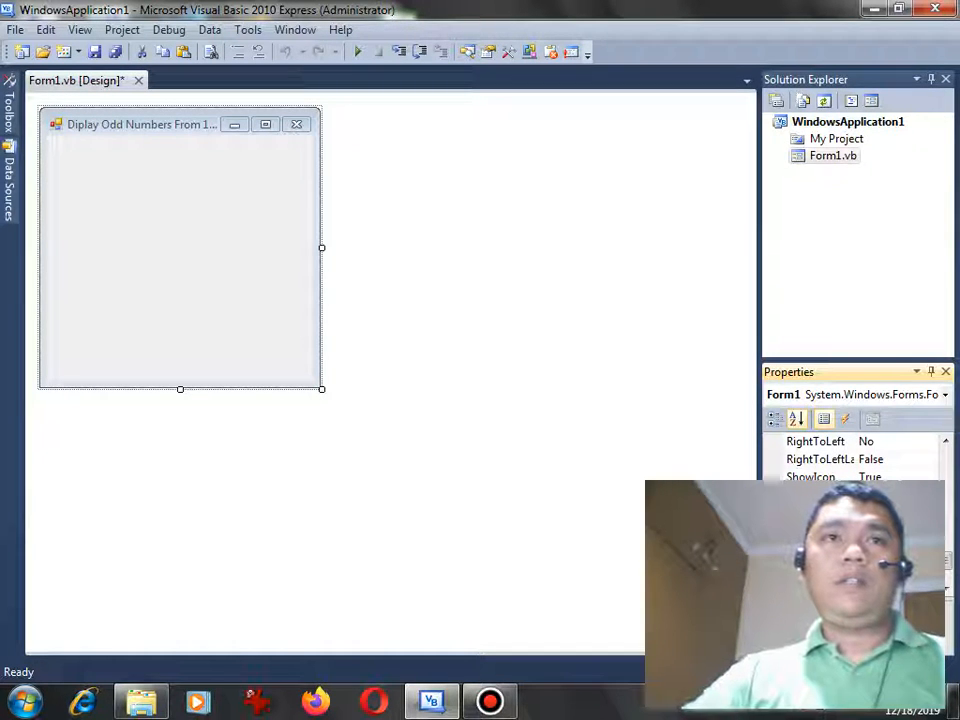
# Widen the form and add a Click Me button with larger bold text.
pyautogui.moveTo(321, 248); pyautogui.dragTo(410, 248)
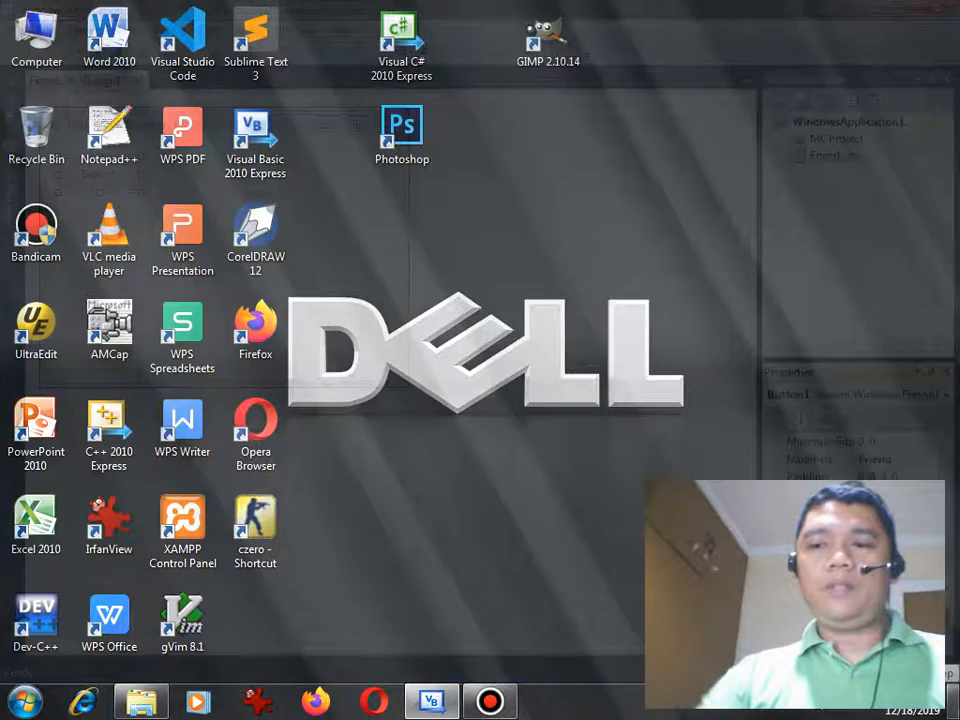
pyautogui.click(431, 700)
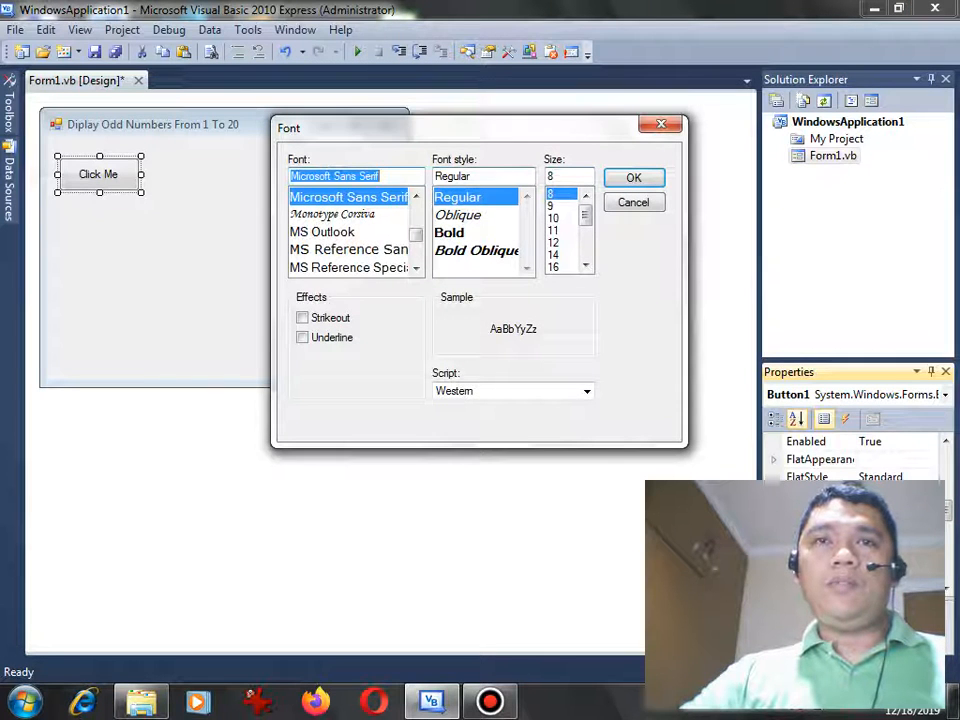
pyautogui.click(449, 232)
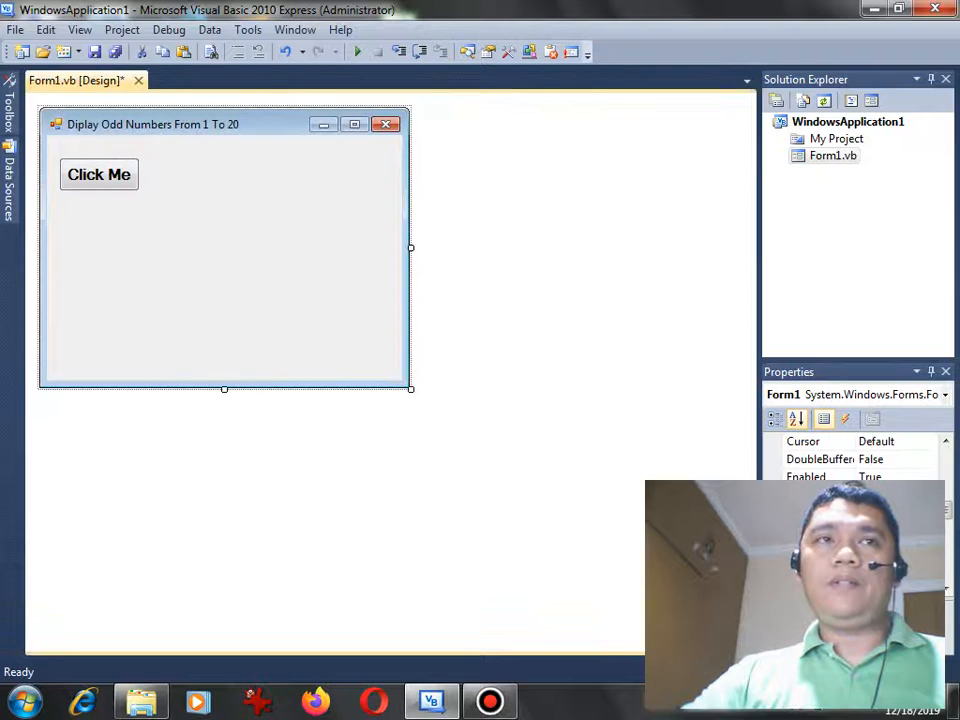
pyautogui.click(99, 174)
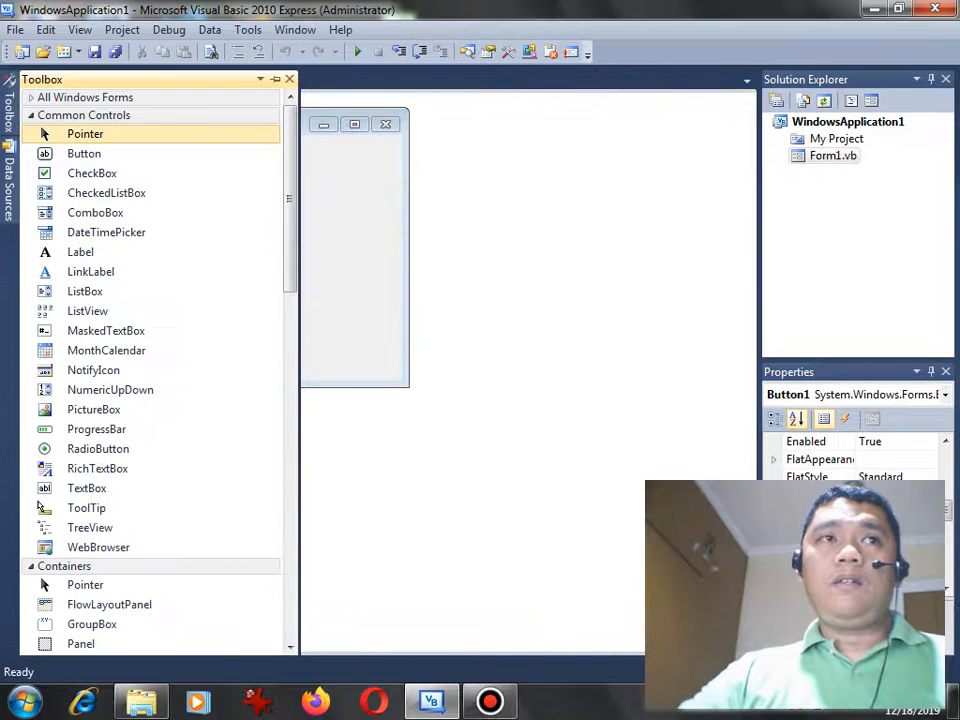
# Attach a ToolTip1 component to the form and select the ListBox control to add.
pyautogui.scroll(-3)
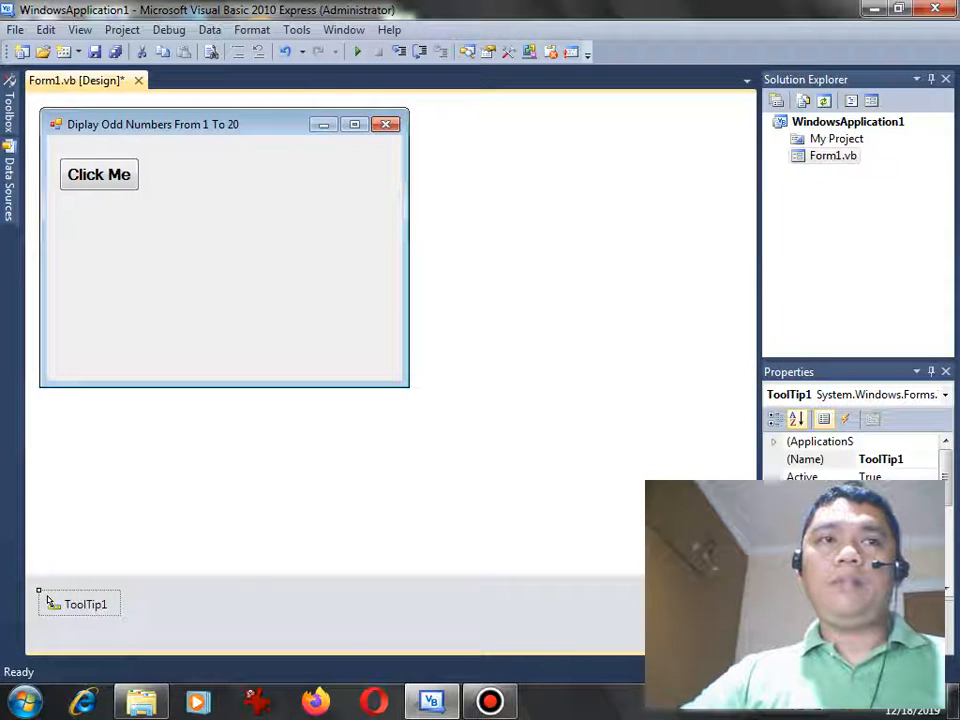
pyautogui.click(99, 174)
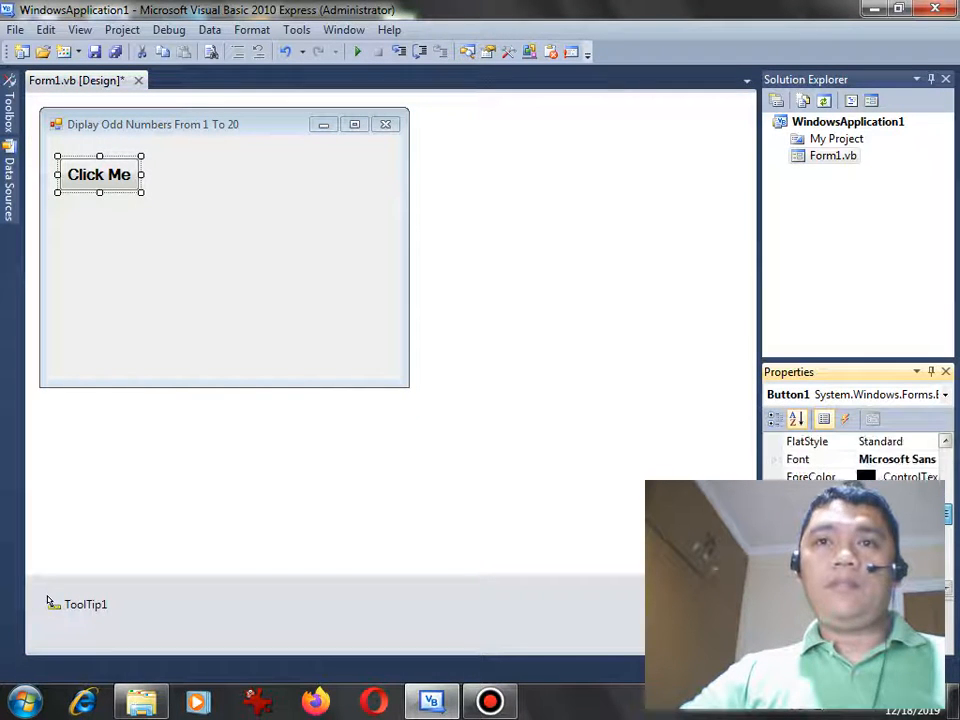
pyautogui.scroll(-3)
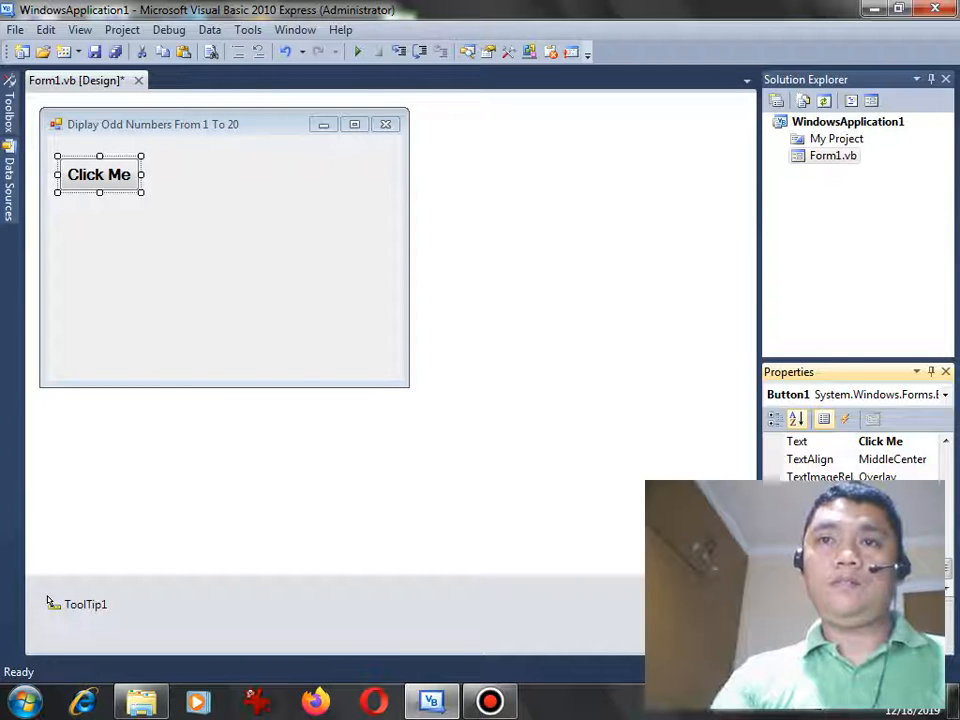
pyautogui.click(250, 300)
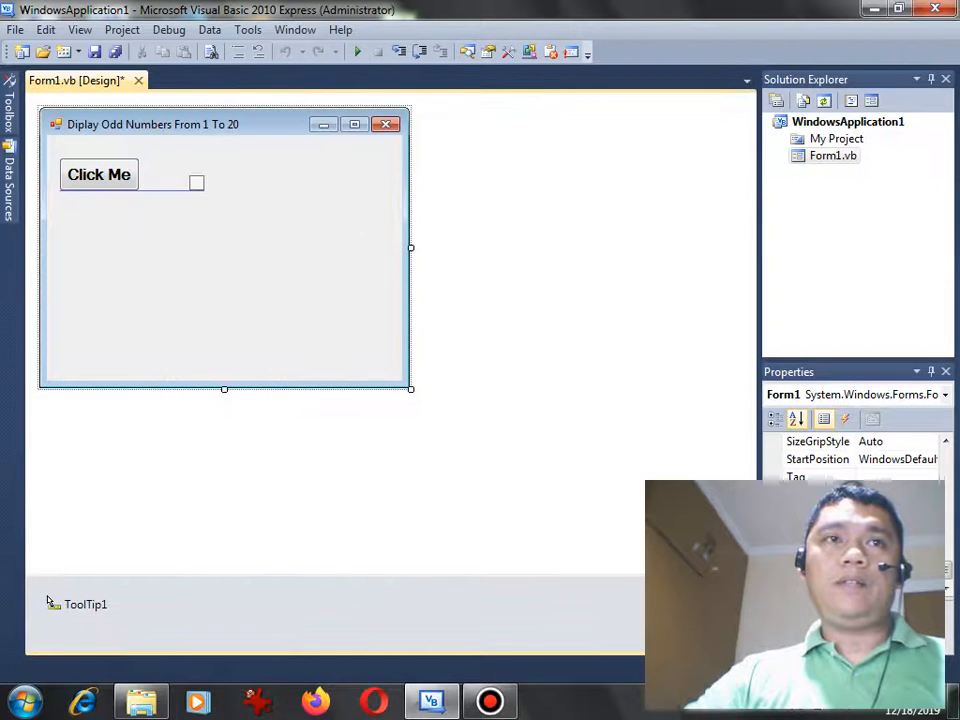
# Draw ListBox1 beside the button with 12pt Bold font and save the design.
pyautogui.moveTo(170, 165); pyautogui.dragTo(285, 245)
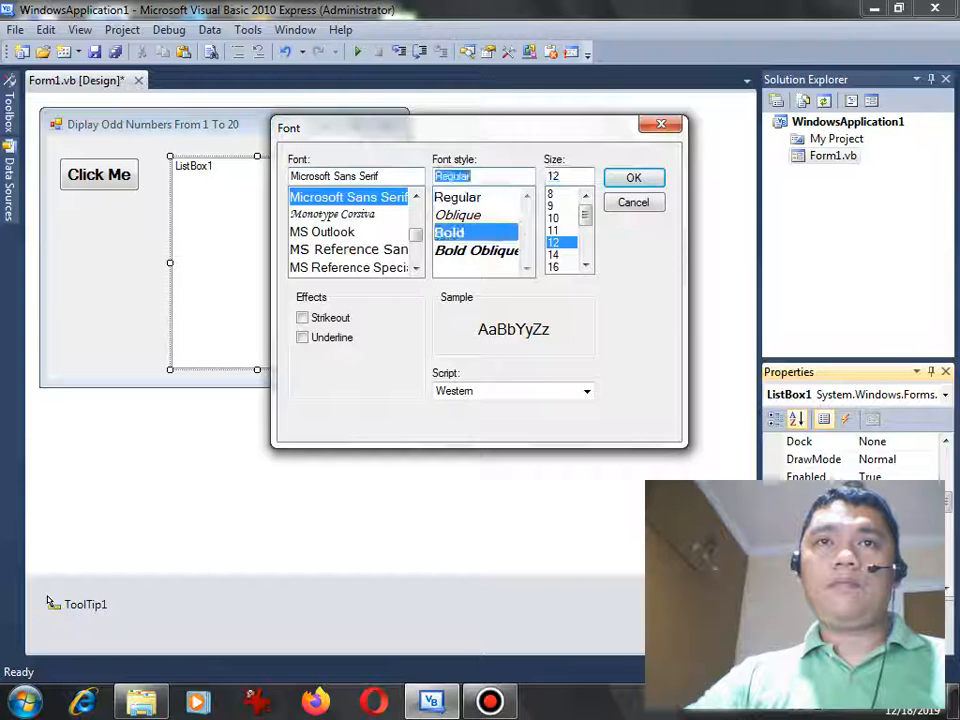
pyautogui.click(449, 232)
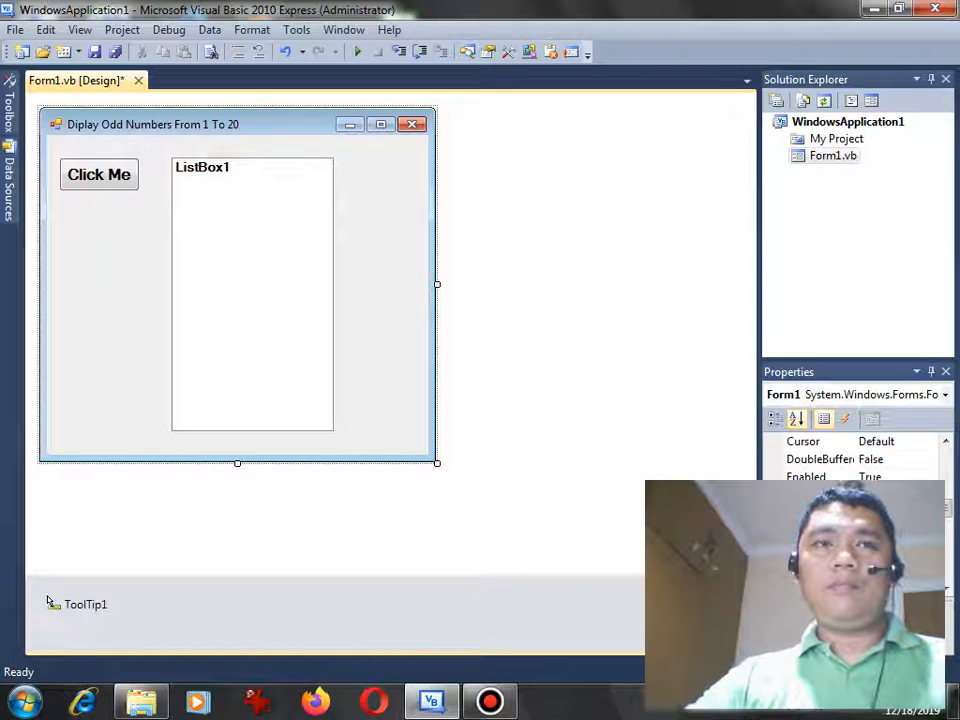
pyautogui.press('ctrl+s')
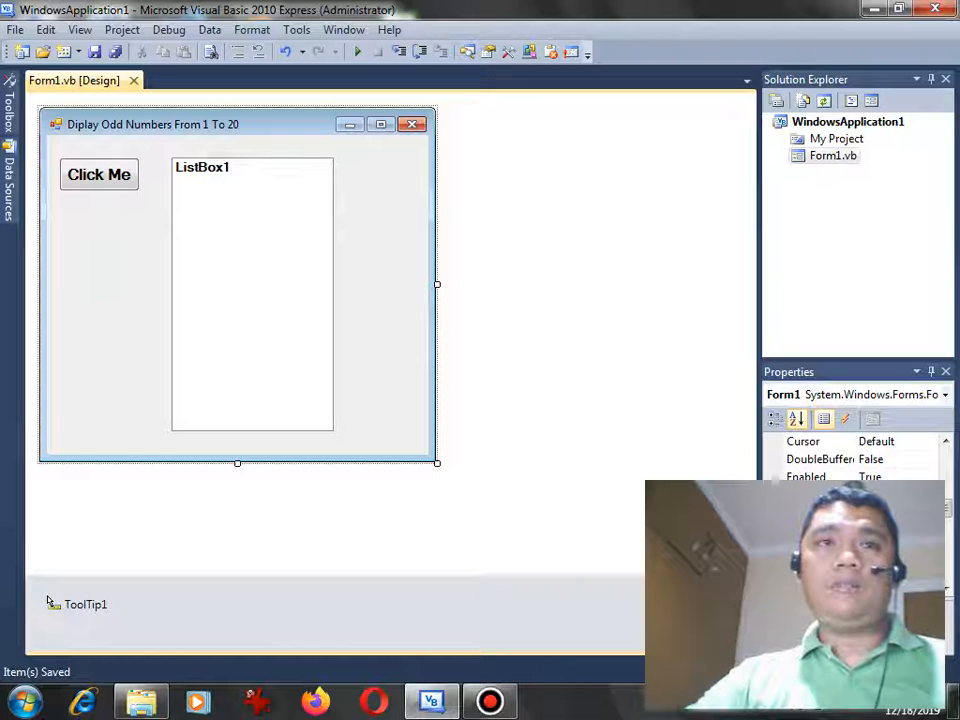
pyautogui.click(99, 174)
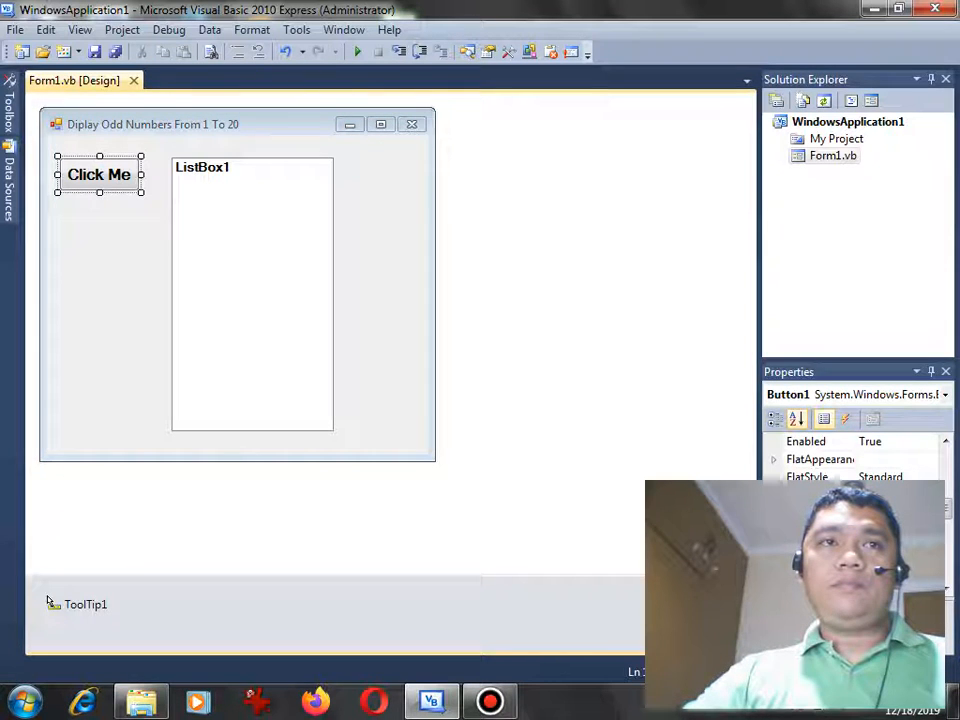
# In Button1_Click, declare a as Integer and start a For a = 0 To 20 loop.
pyautogui.doubleClick(99, 174)
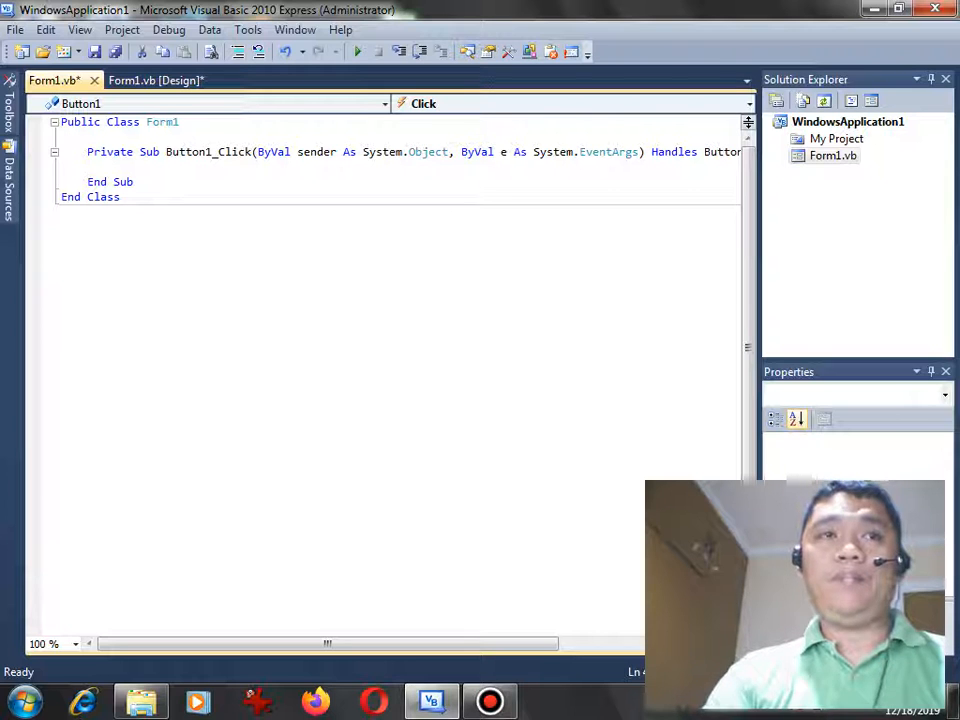
pyautogui.write('dim')
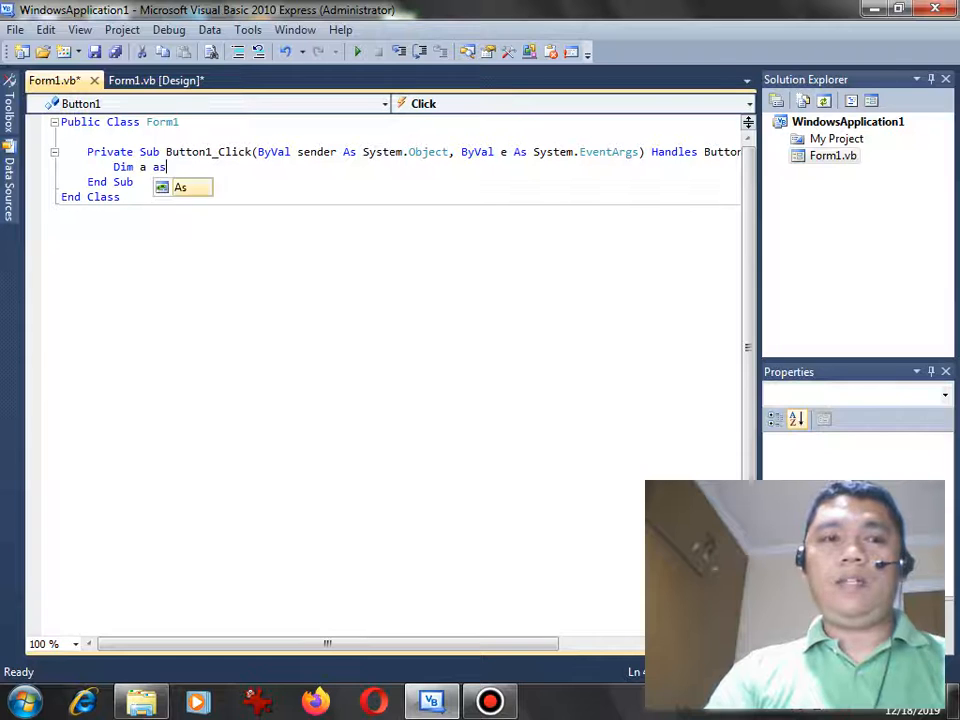
pyautogui.write('Integer')
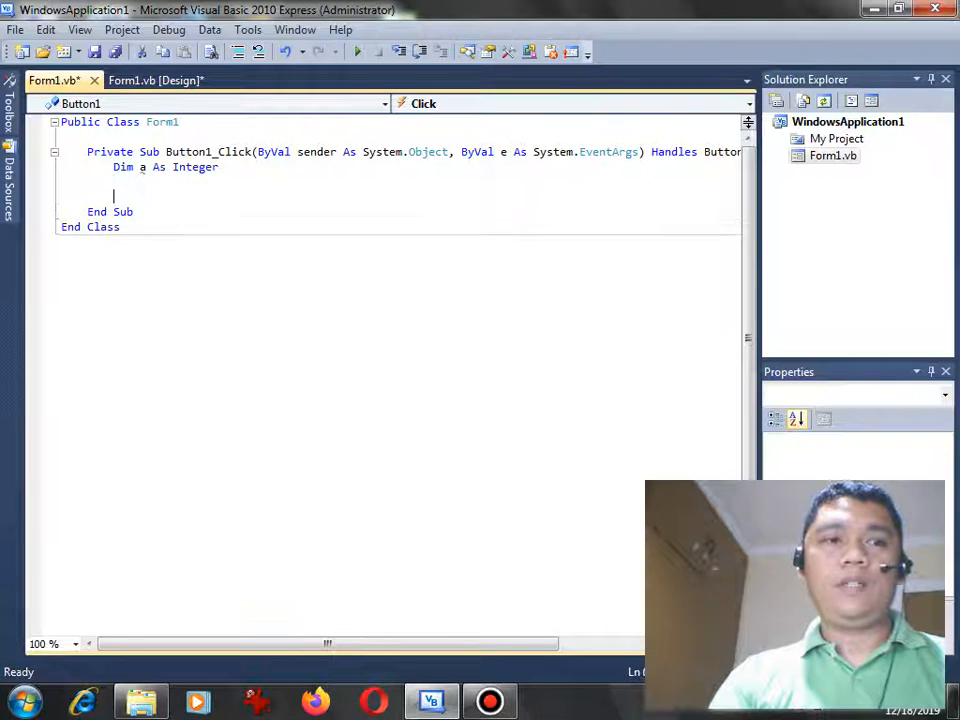
pyautogui.write('fort')
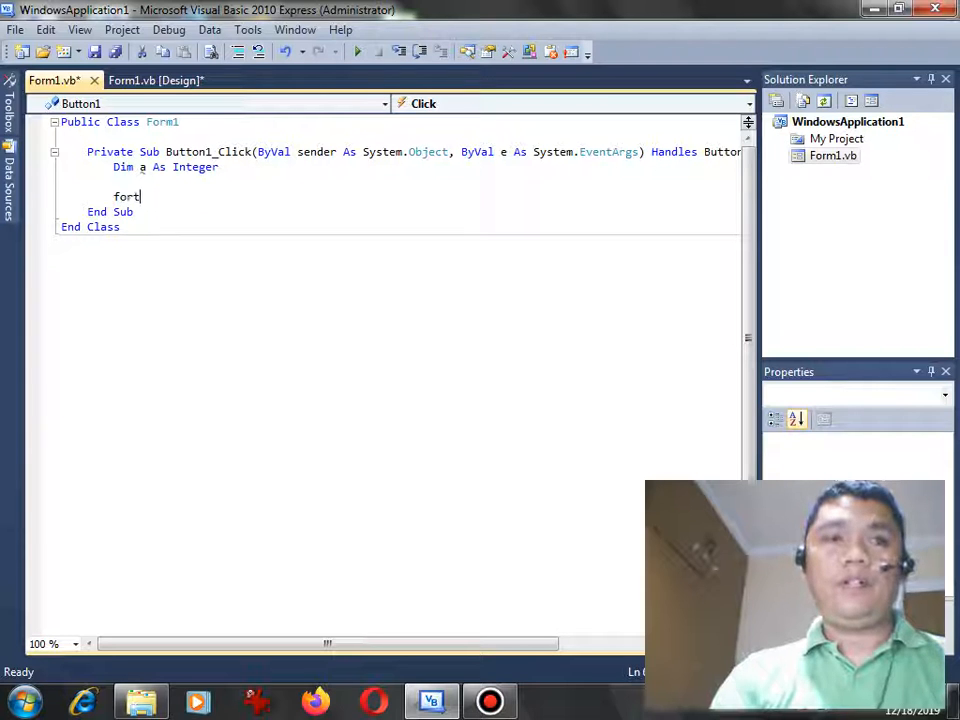
pyautogui.press('backspace')
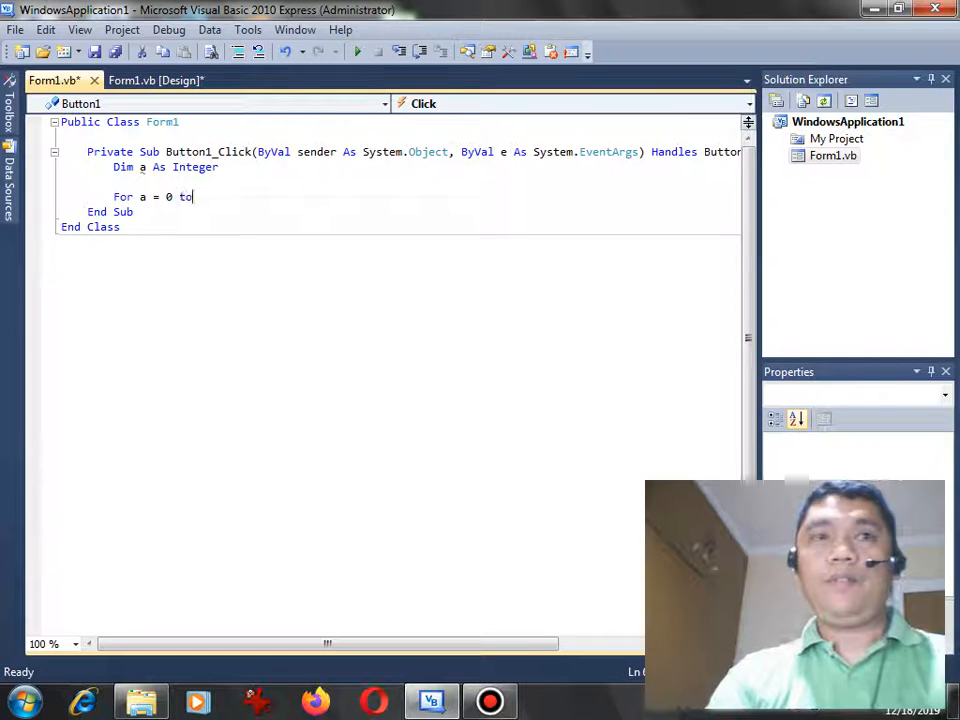
pyautogui.write('20')
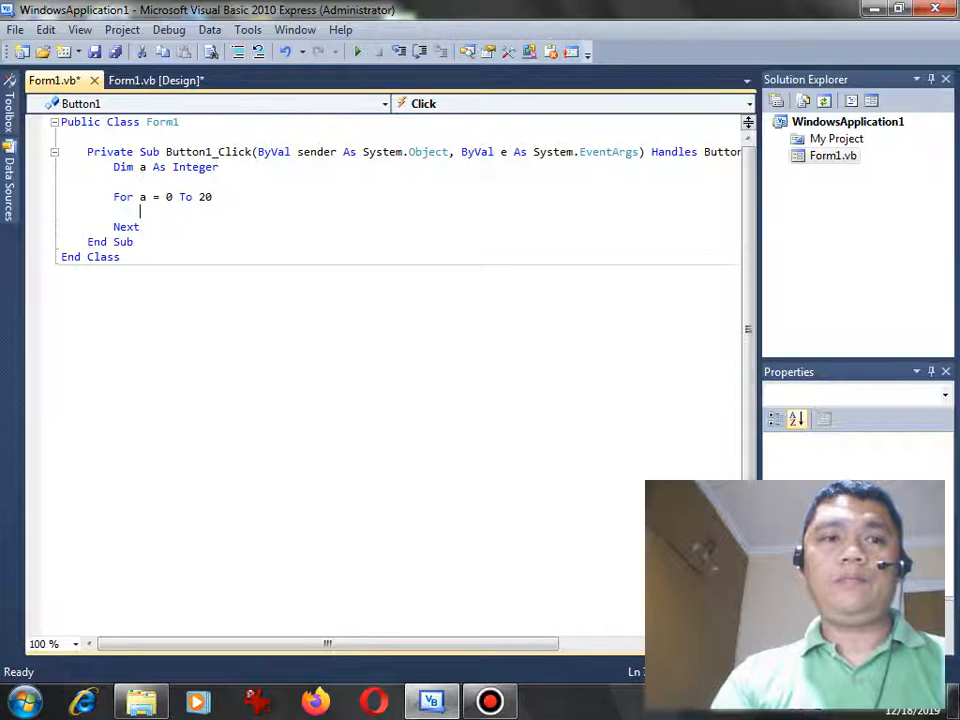
# Add If a Mod 2 <> 0 Then ListBox1.Items.Add(a) with End If inside the loop.
pyautogui.write('if')
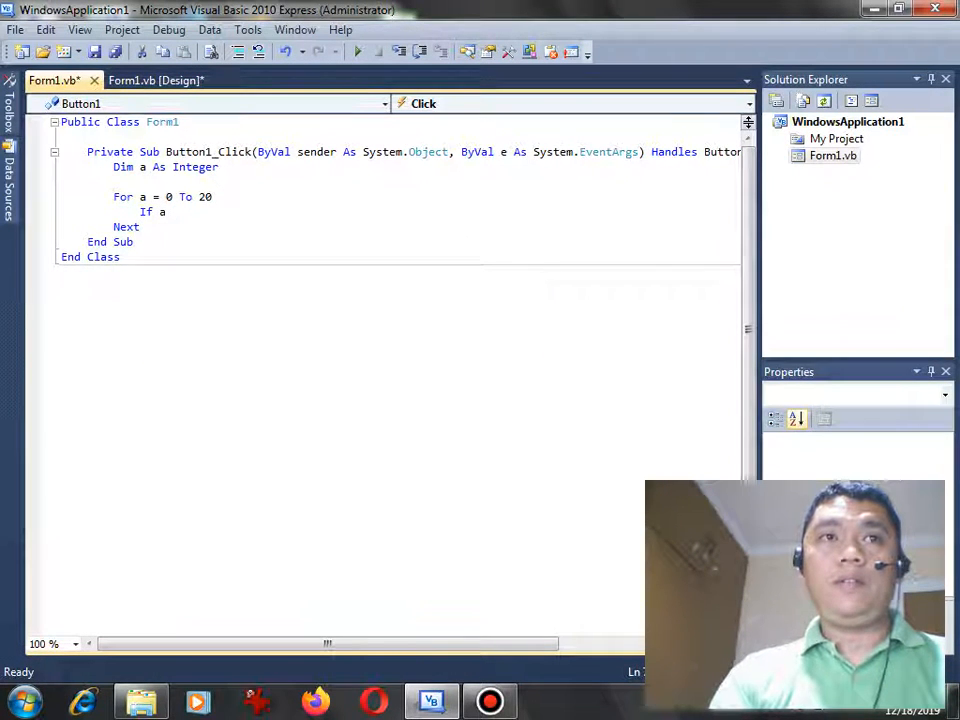
pyautogui.write('Mod 2 <>0 th')
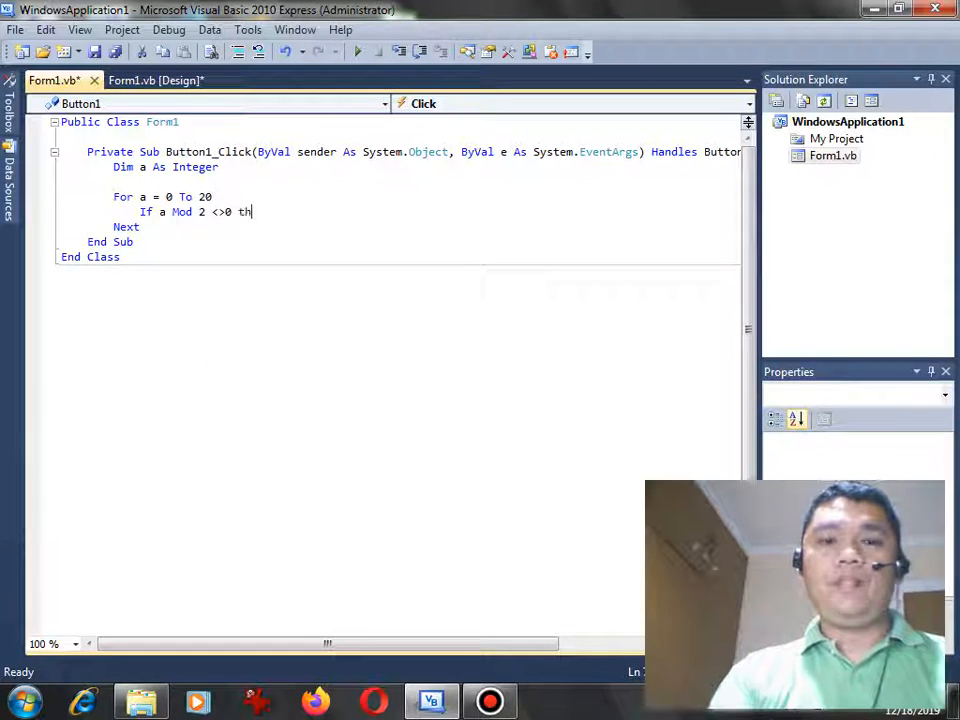
pyautogui.write('en')
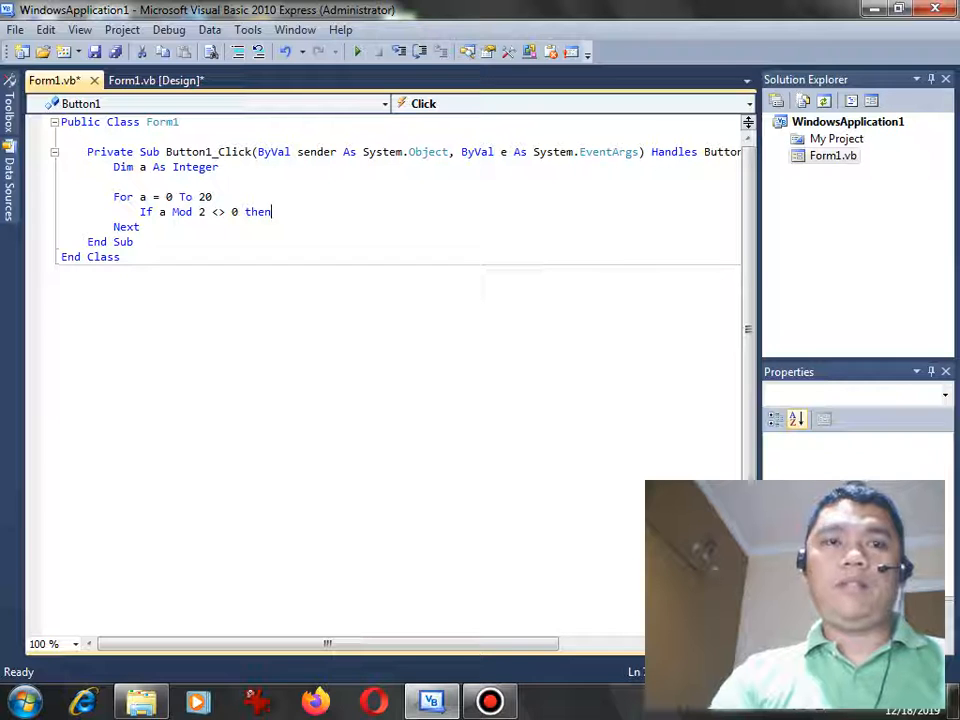
pyautogui.write('libs')
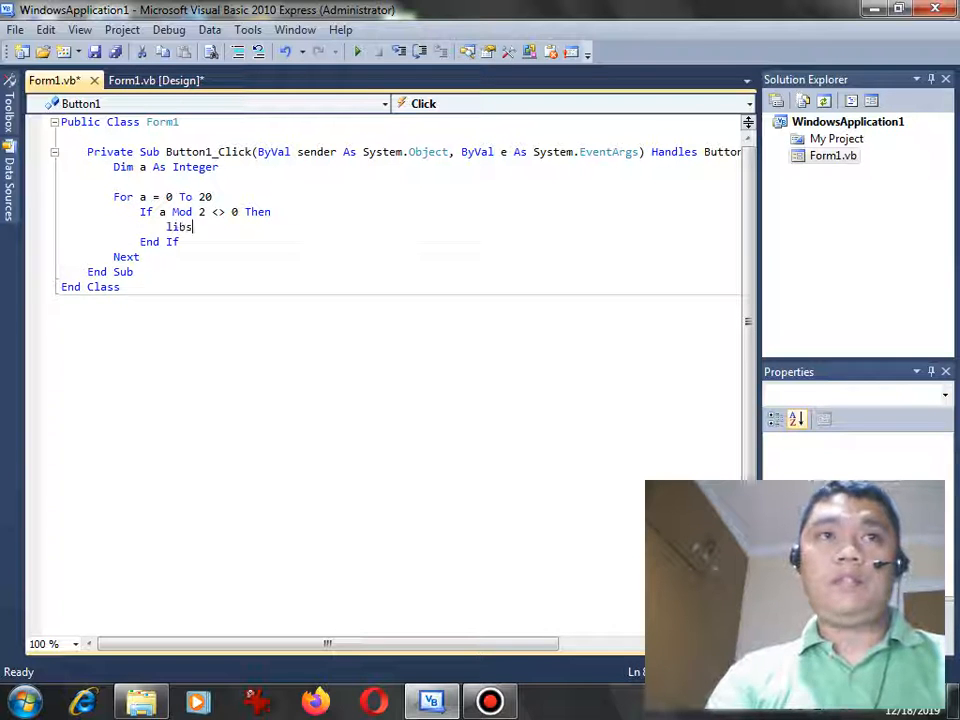
pyautogui.write('list')
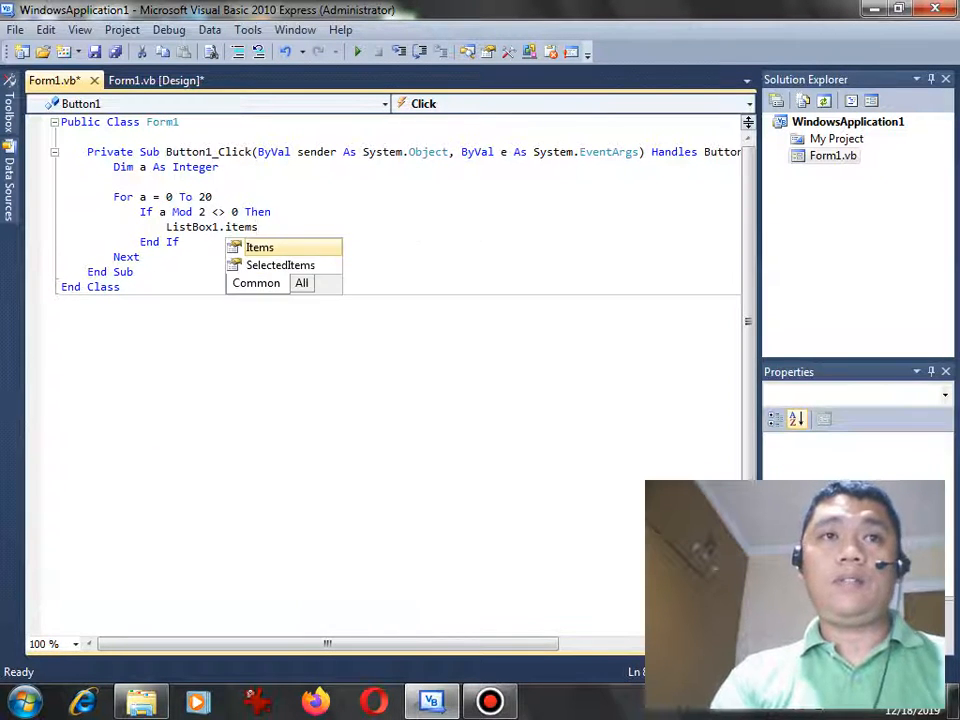
pyautogui.write('.add')
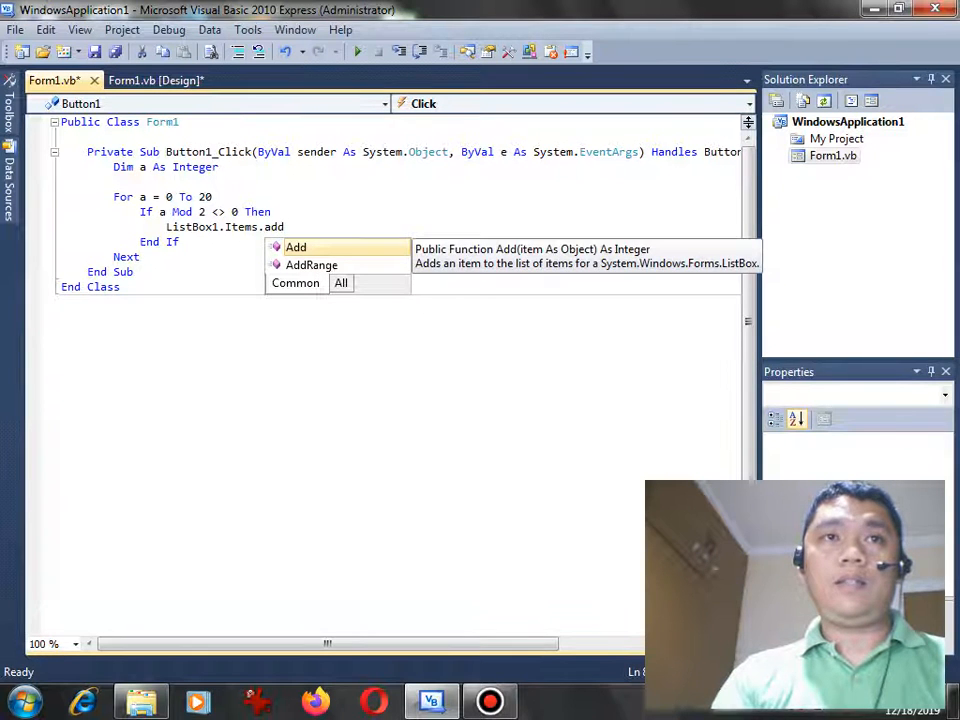
pyautogui.write('(a)')
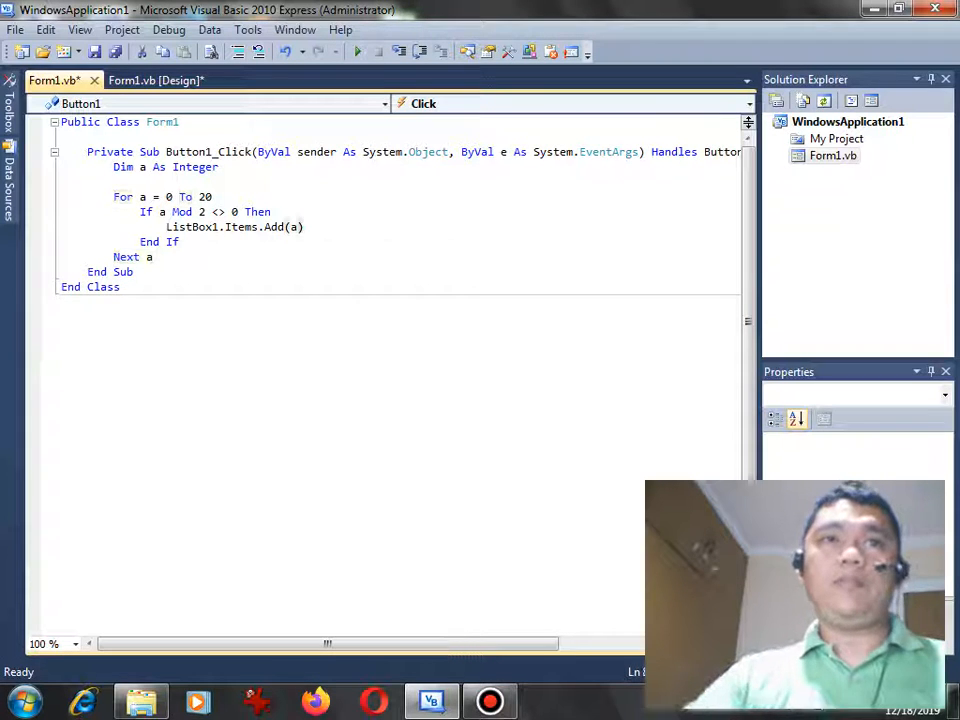
# Correct the loop body to ListBox1.Items.Add(a) and save the project.
pyautogui.moveTo(113, 196); pyautogui.dragTo(212, 196)
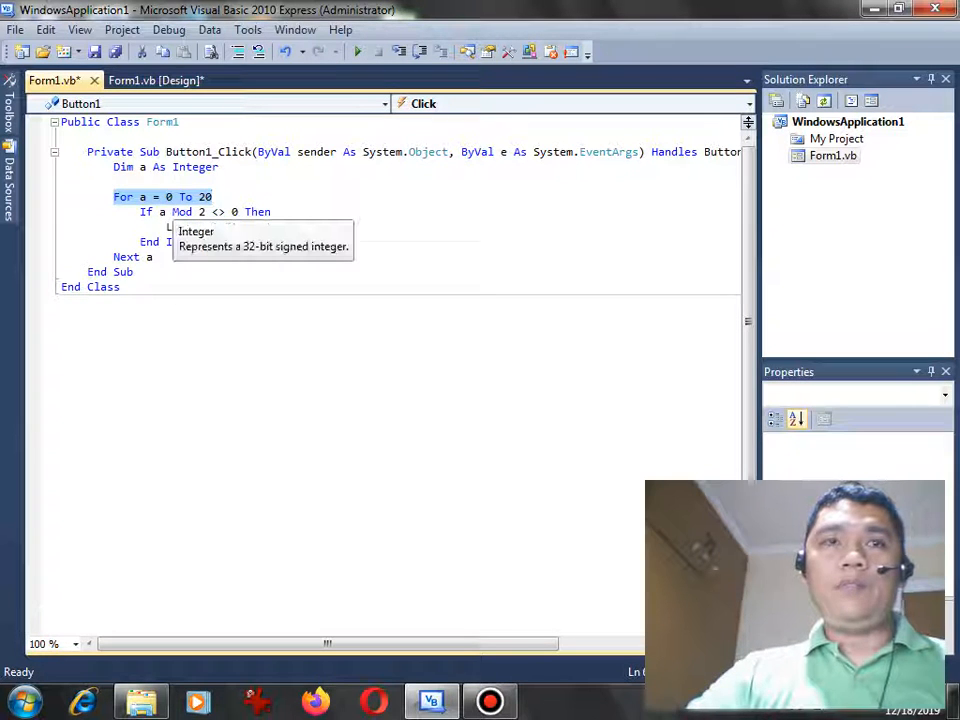
pyautogui.write('ListBox1.Items.Add(a)')
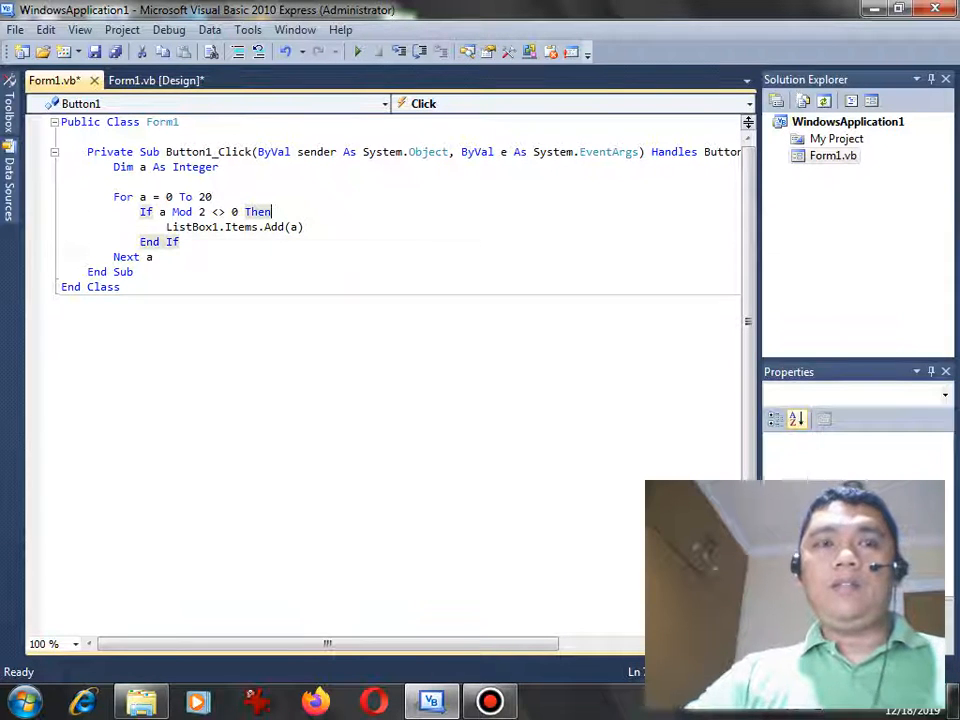
pyautogui.press('ctrl+s')
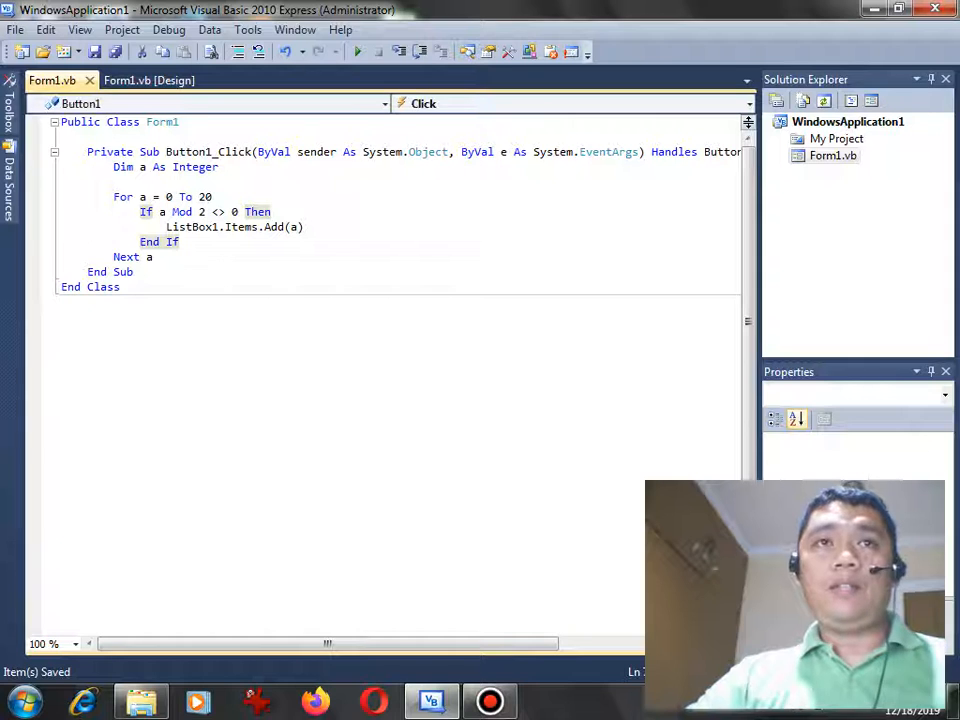
# Run the app and use Click Me to list the odd numbers 1 through 19.
pyautogui.click(357, 51)
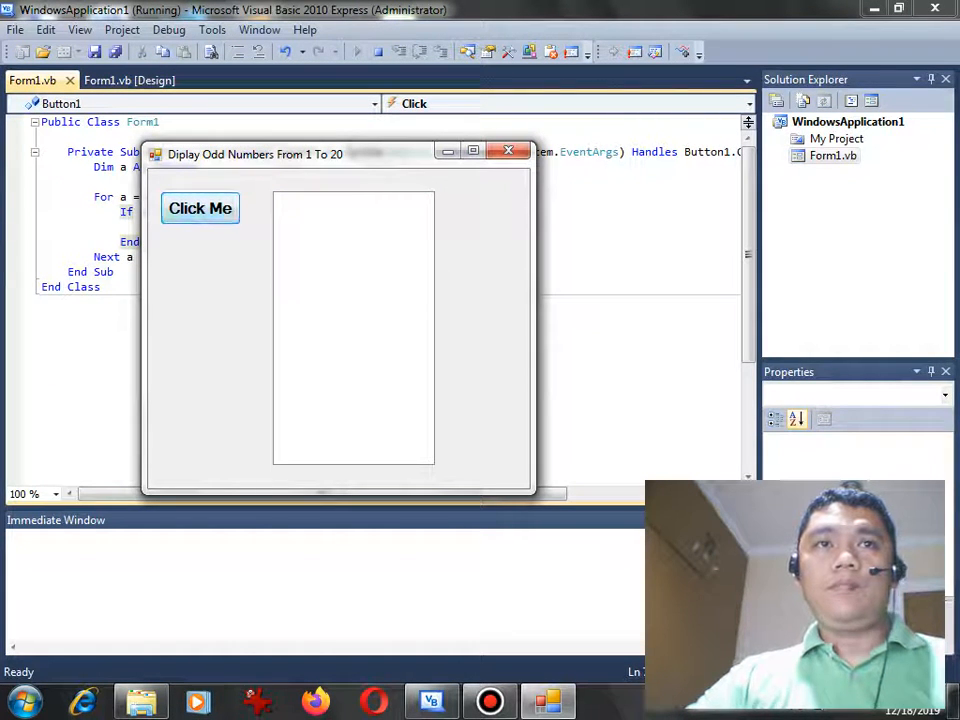
pyautogui.moveTo(200, 208)
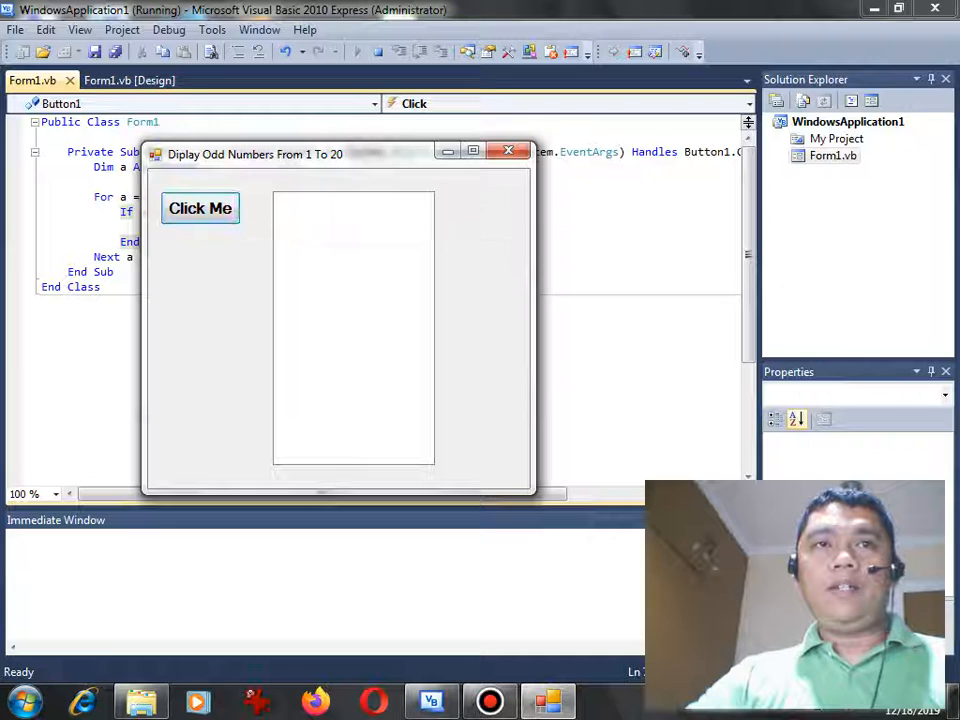
pyautogui.moveTo(200, 208)
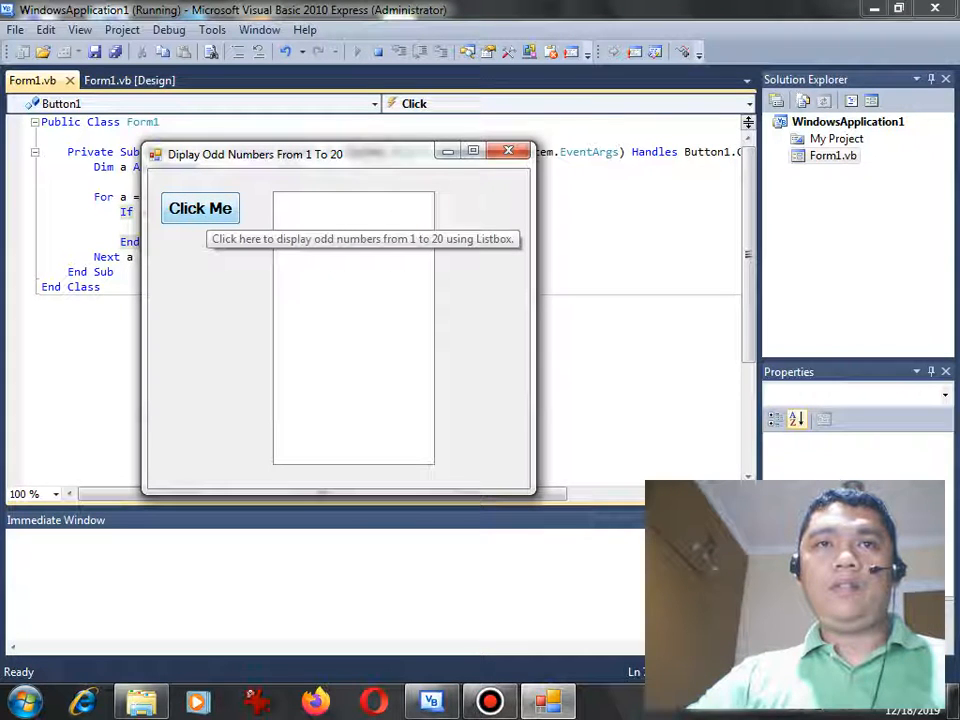
pyautogui.click(200, 208)
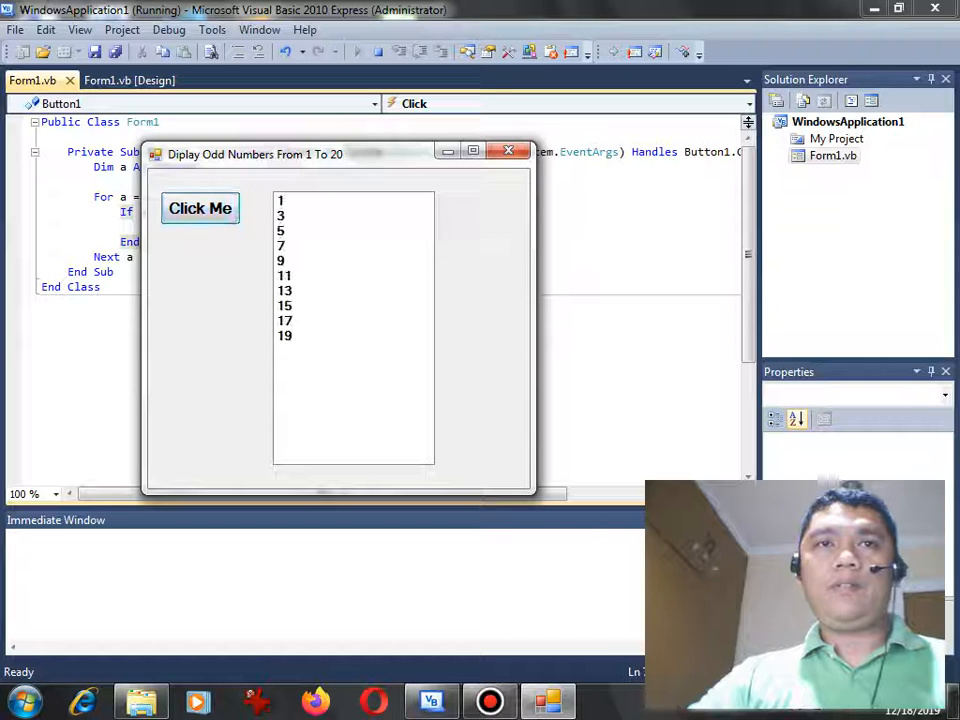